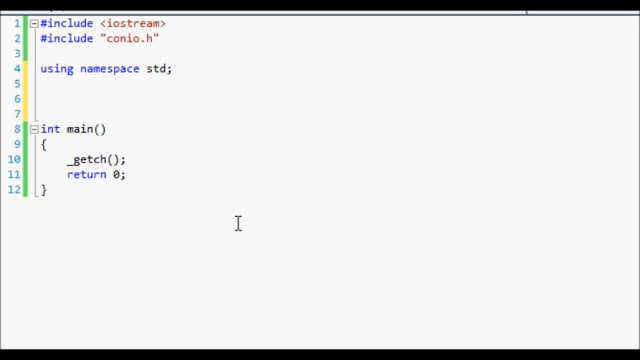
# - Write an empty 'class myClass { };' definition above main
pyautogui.write('class')
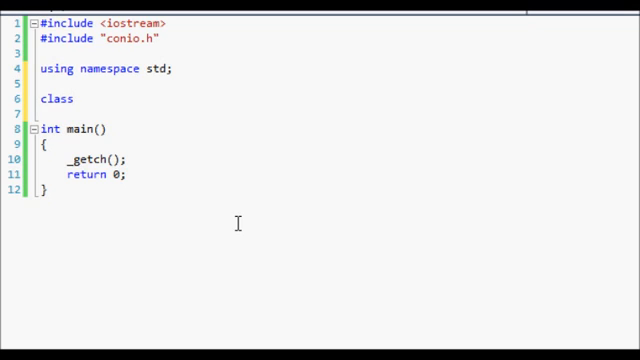
pyautogui.write('my')
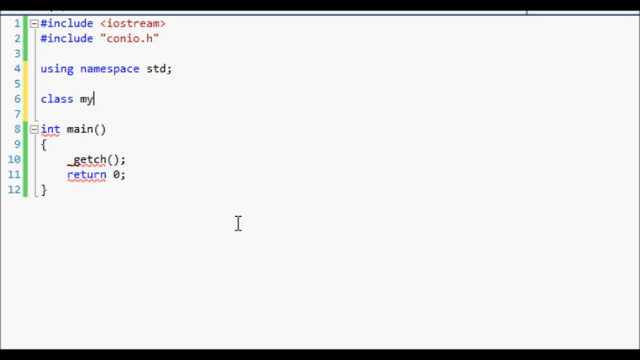
pyautogui.write('Class')
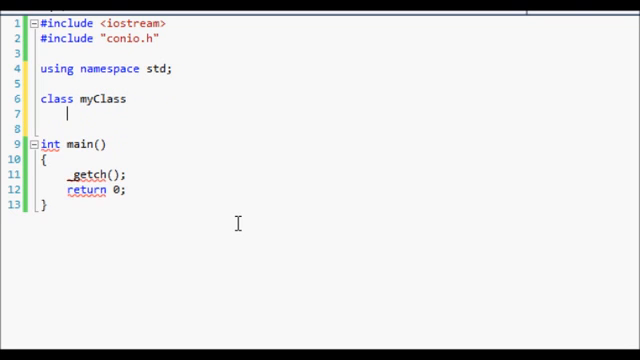
pyautogui.write('{')
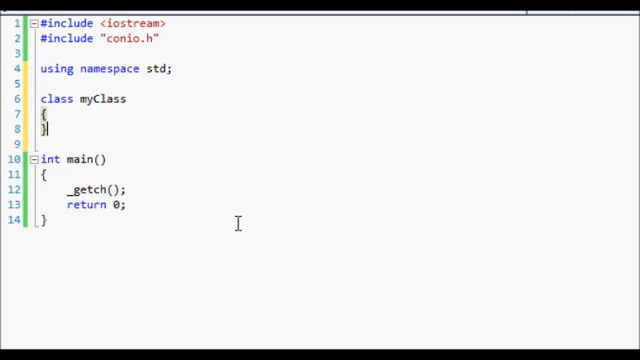
pyautogui.write(';')
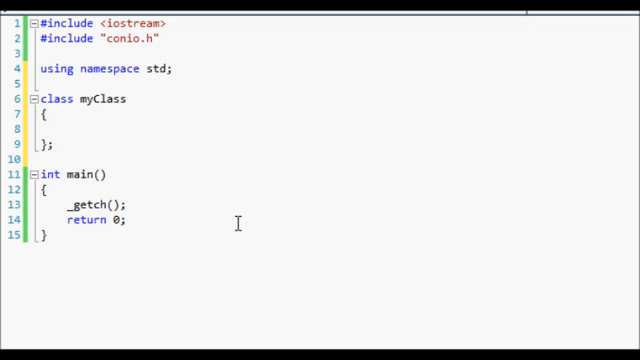
# - Add a 'public:' access specifier inside myClass with a blank line beneath it
pyautogui.write('pu')
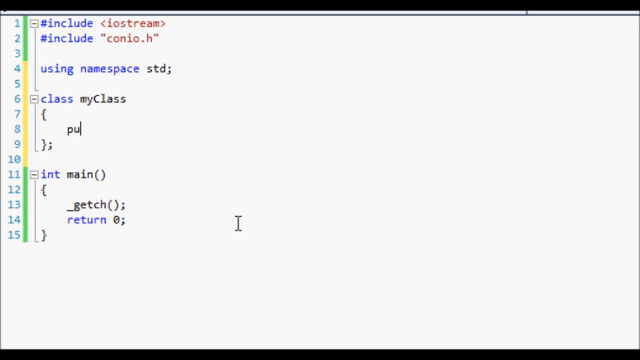
pyautogui.write('blic:')
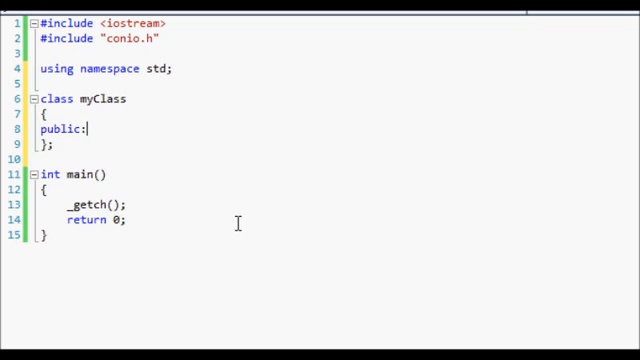
pyautogui.press('Enter')
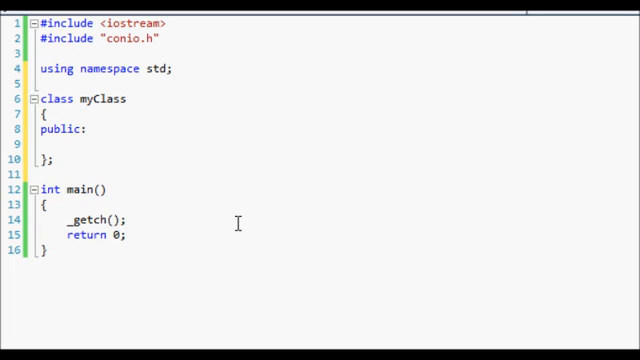
pyautogui.click(65, 146)
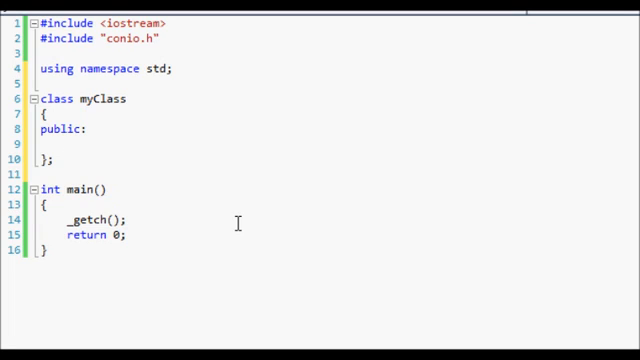
# - Define 'void sayHello()' under public:, printing 'cout << "Hello Youtube!" << endl;'
pyautogui.write('void')
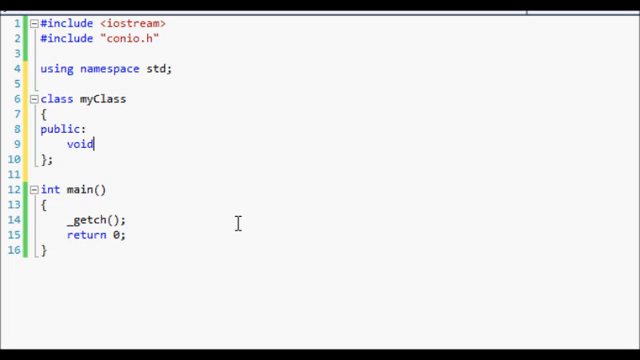
pyautogui.write('sayH')
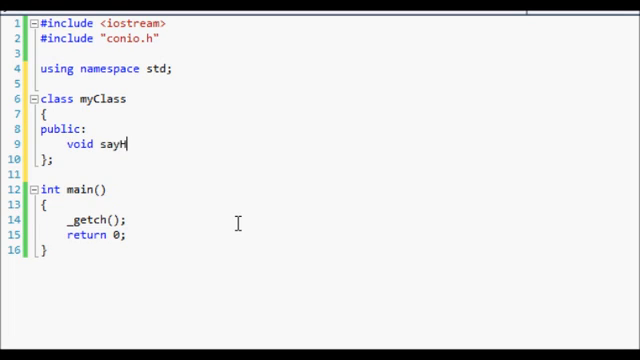
pyautogui.write('ello()')
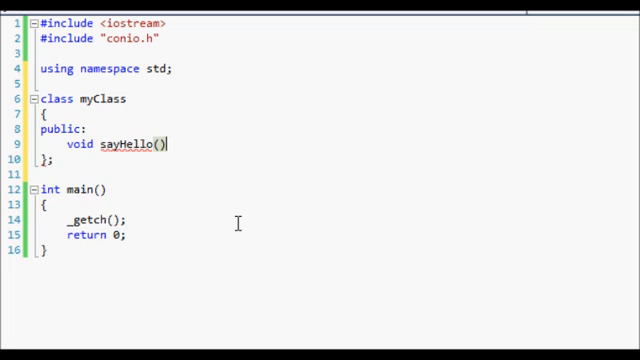
pyautogui.write('{')
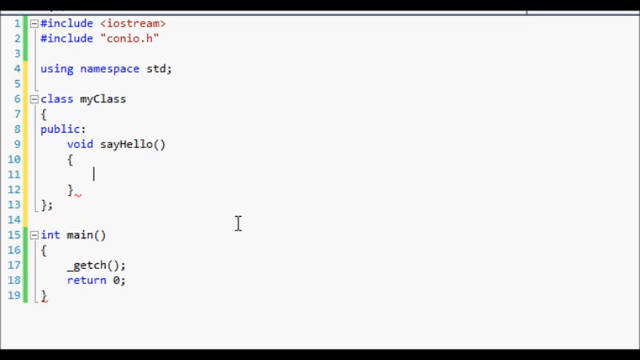
pyautogui.write('cout <')
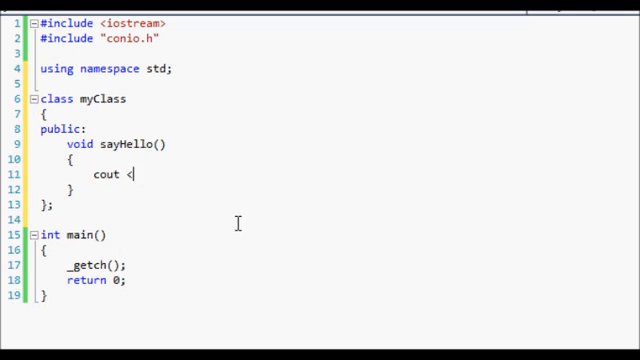
pyautogui.write('< "Hello')
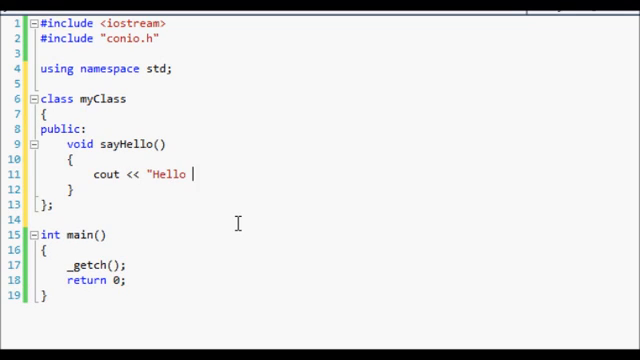
pyautogui.write('Youtube!"')
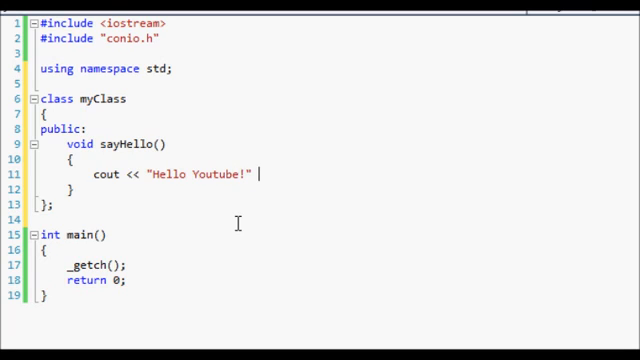
pyautogui.write('<< endl;')
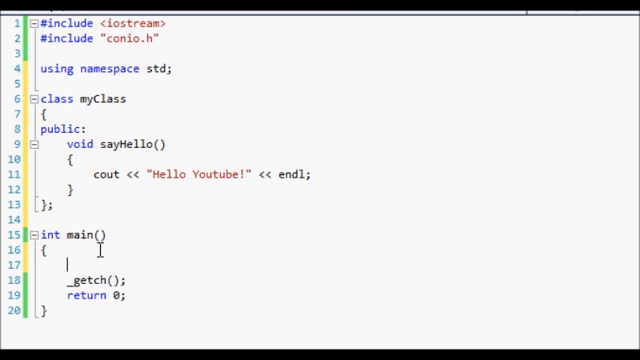
# - Declare 'myClass HelloPrinter;' on main's first line
pyautogui.write('m')
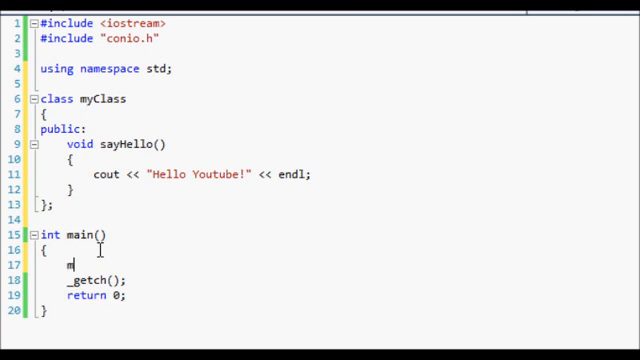
pyautogui.write('yClass')
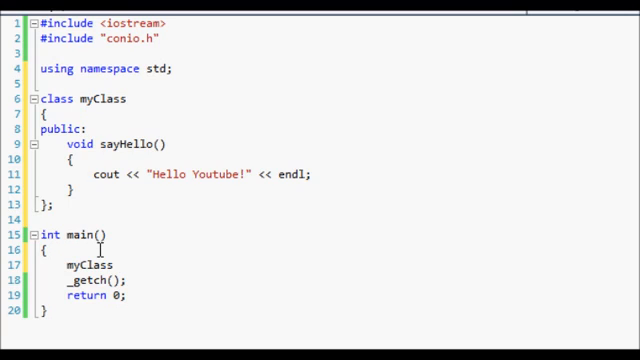
pyautogui.write('Hello')
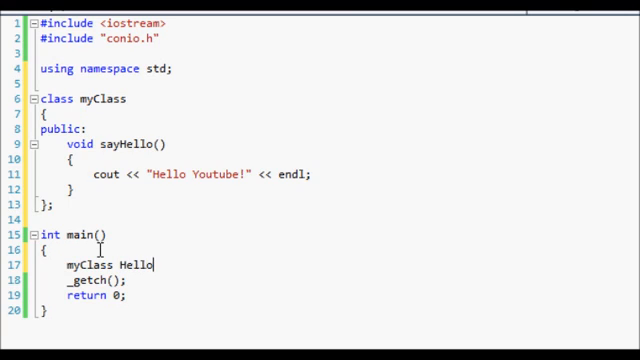
pyautogui.write('Printer;')
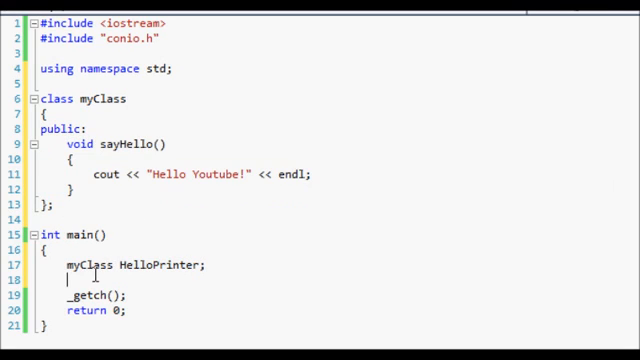
# - Add 'HelloPrinter.sayHello();' after the object declaration in main
pyautogui.write('helloP')
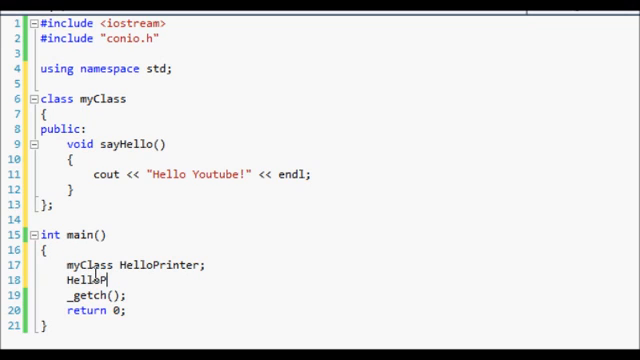
pyautogui.write('Printer.')
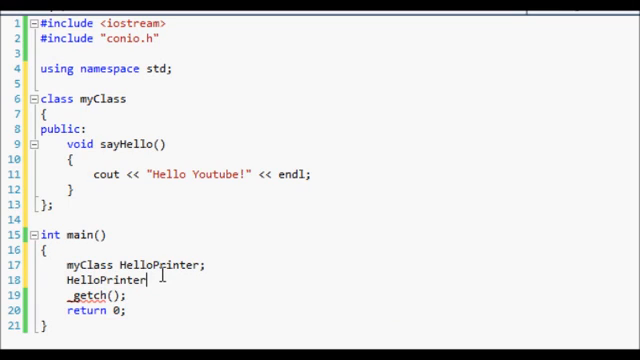
pyautogui.write('.sayHello')
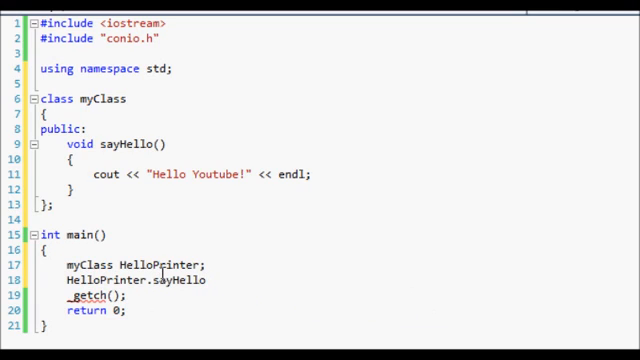
pyautogui.write('();')
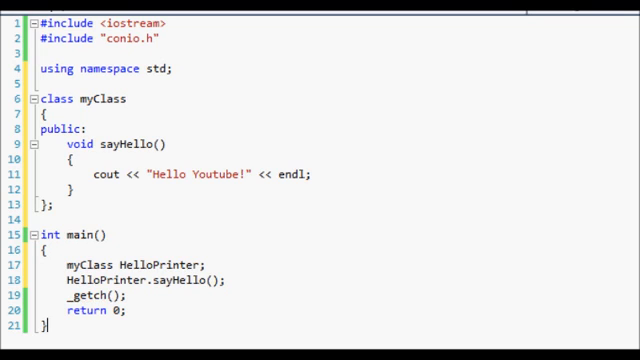